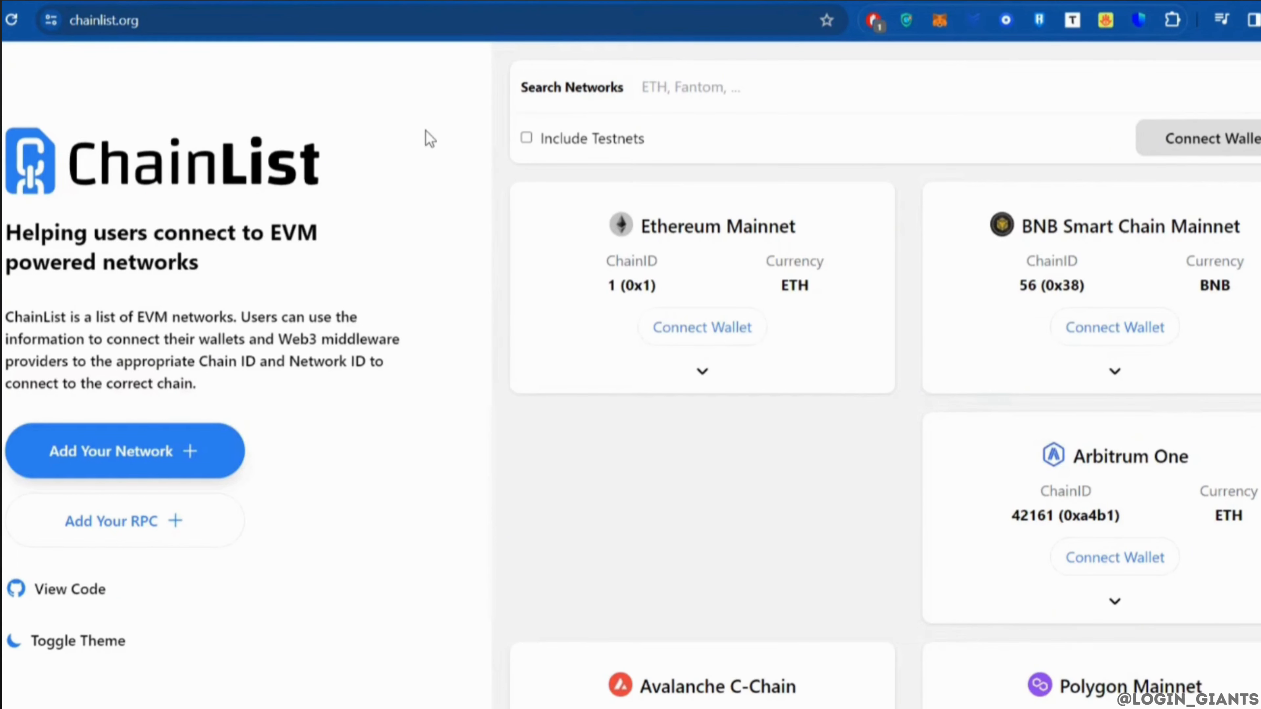
# Step: Search ChainList for "blast" to show Blast Mainnet (238) and Blast (81457) cards
pyautogui.write('blast')
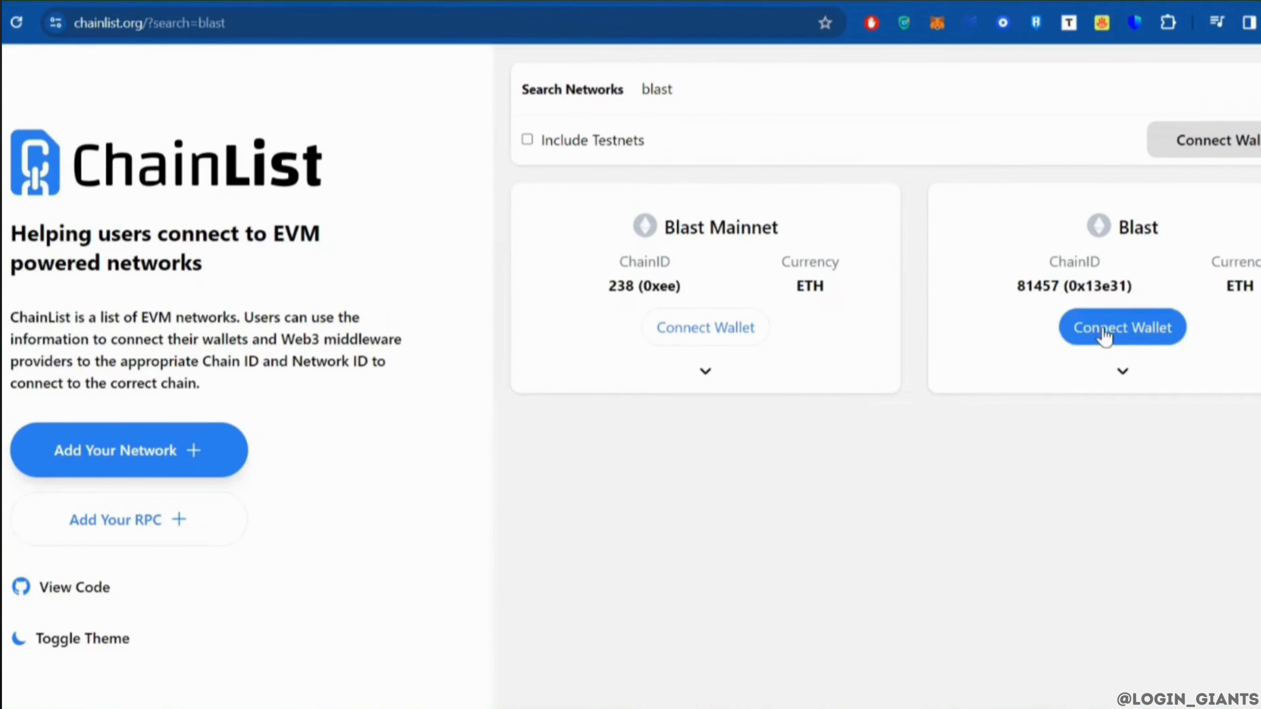
pyautogui.click(1121, 327)
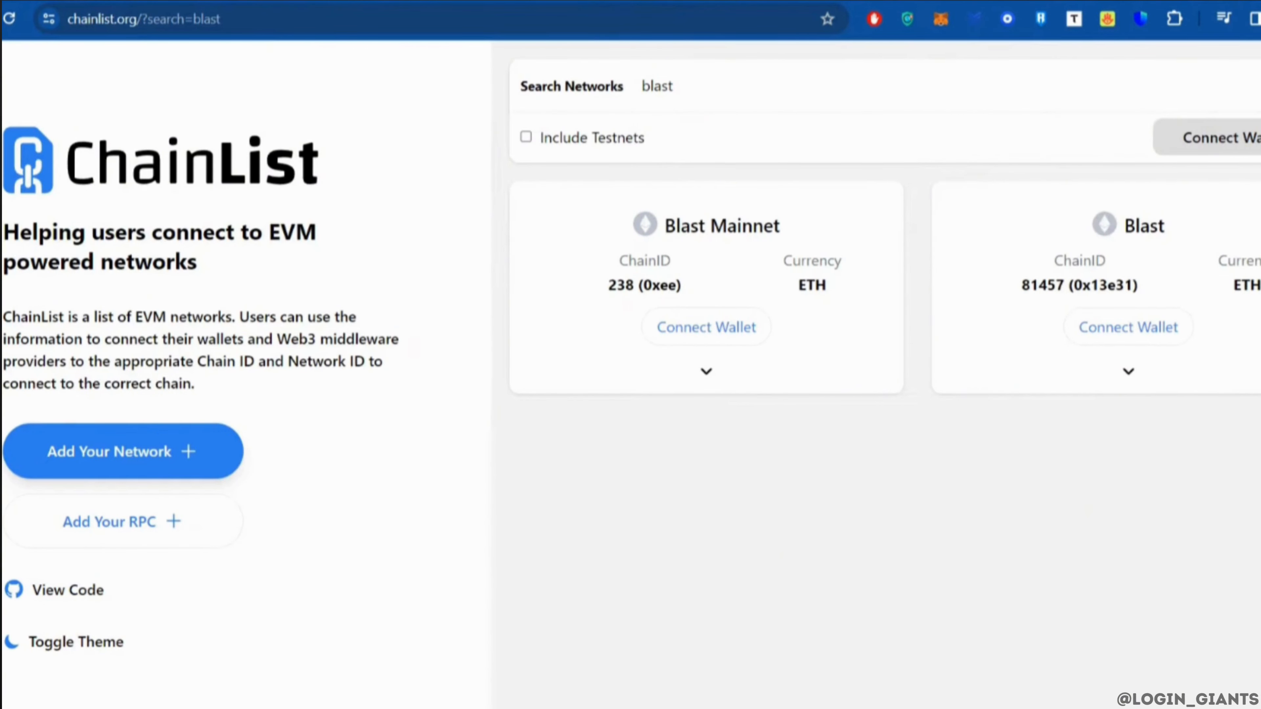
# Step: Reach MetaMask's empty add-network-manually form via Settings > Networks
pyautogui.click(939, 19)
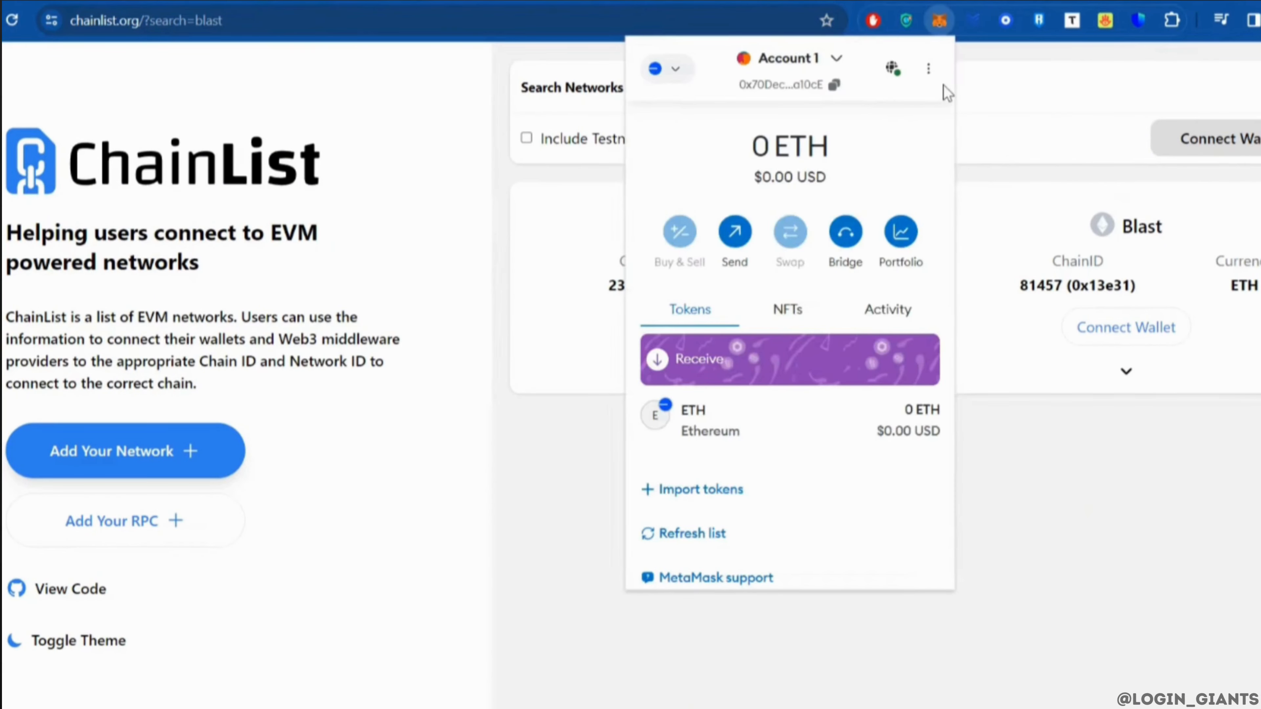
pyautogui.click(927, 69)
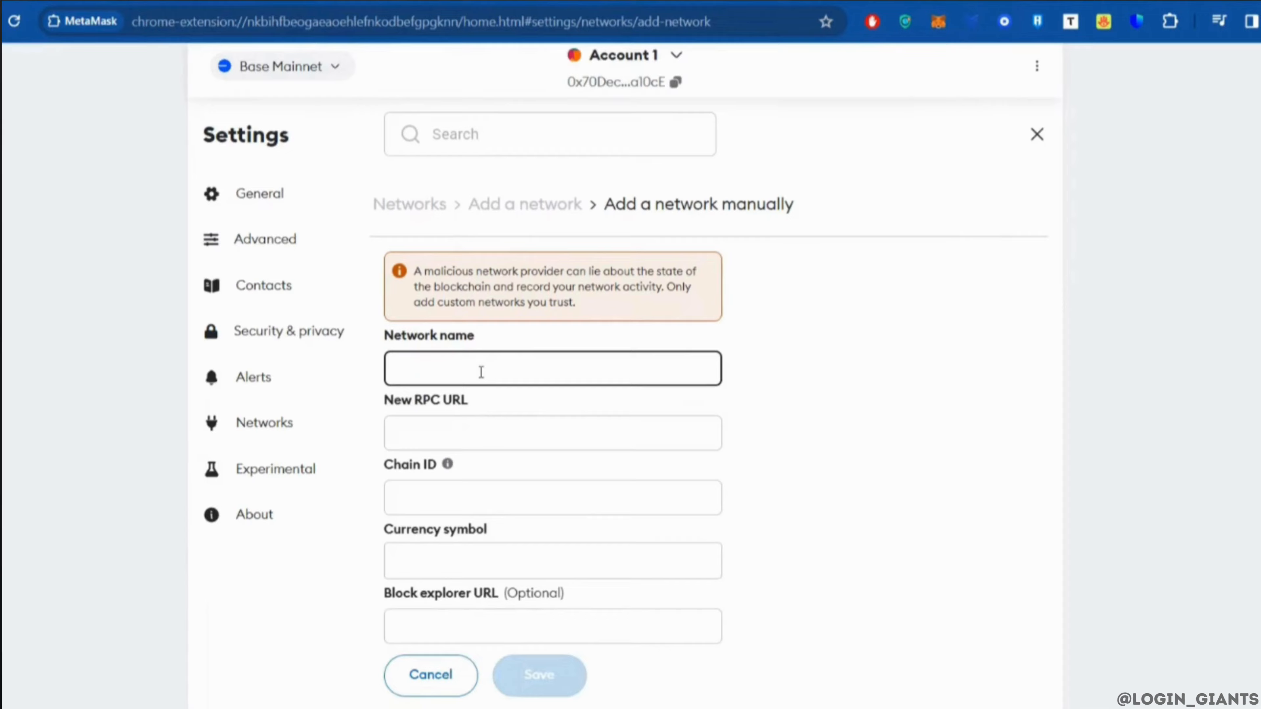
# Step: Load docs.blast.io/using-blast and scroll to the Manual Instructions network details
pyautogui.write('docs.blast.io/using-blast')
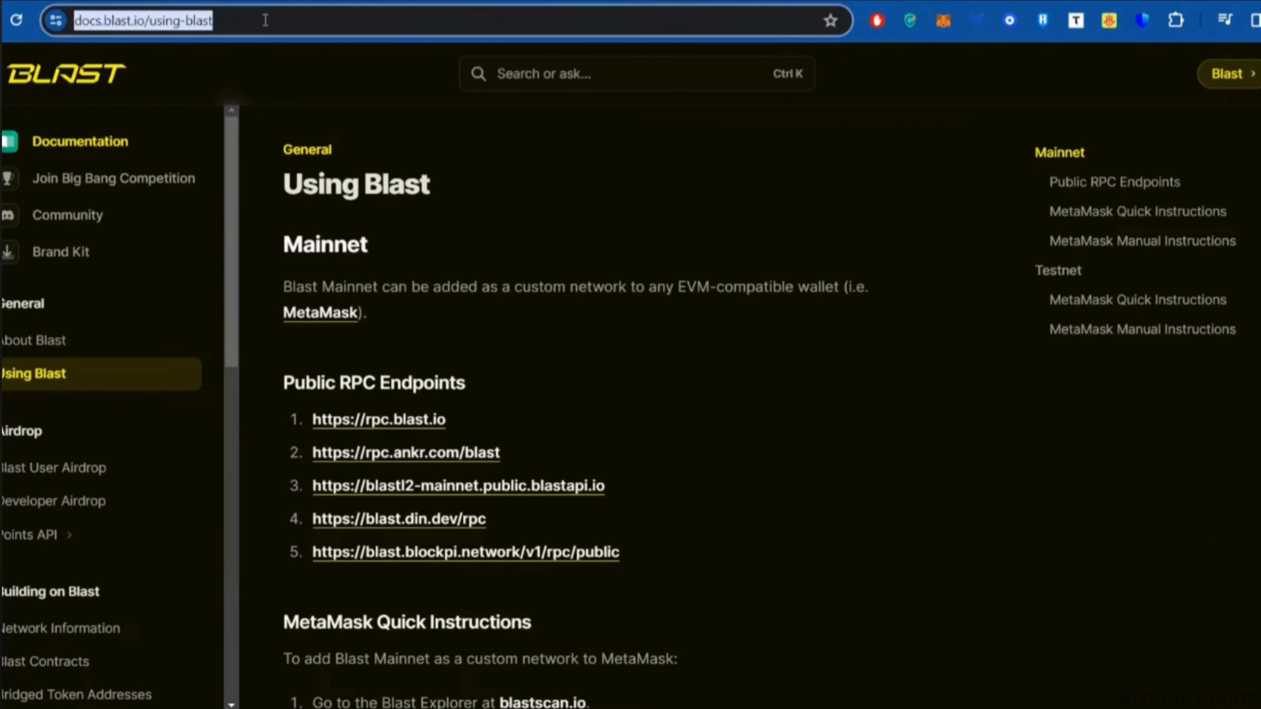
pyautogui.scroll(-3)
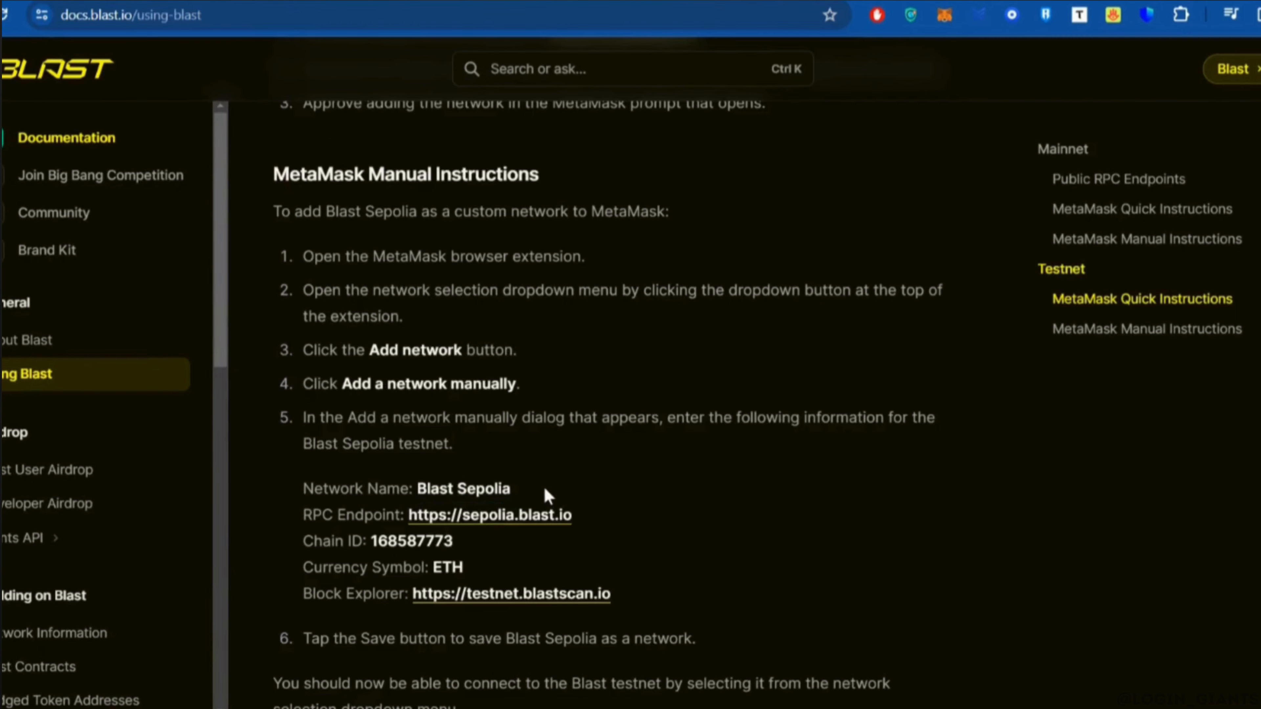